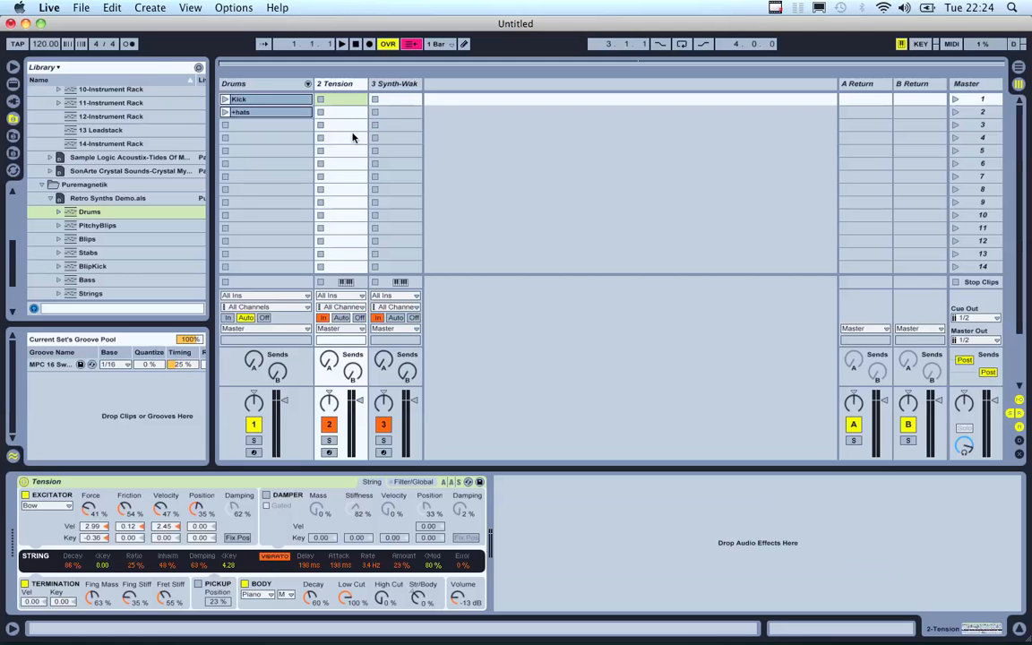
pyautogui.moveTo(373, 92)
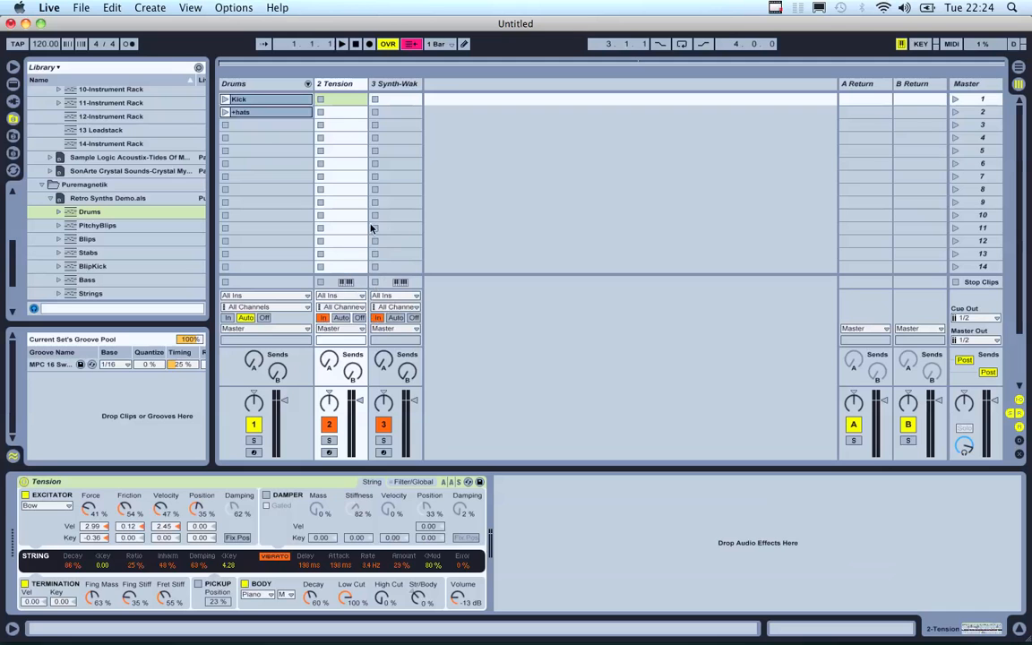
pyautogui.moveTo(381, 239)
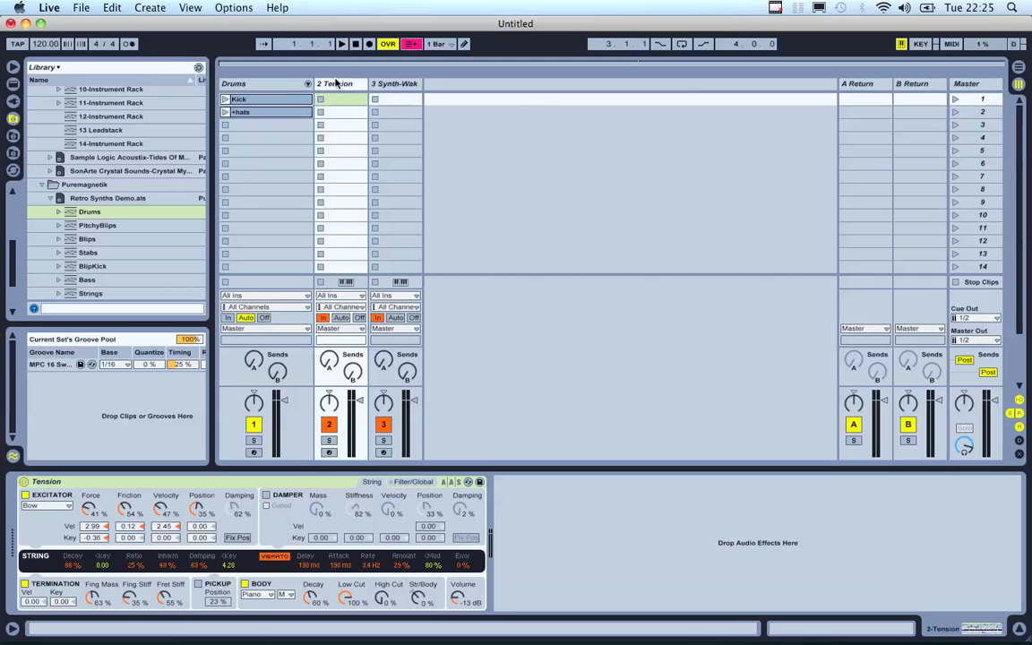
pyautogui.moveTo(973, 125)
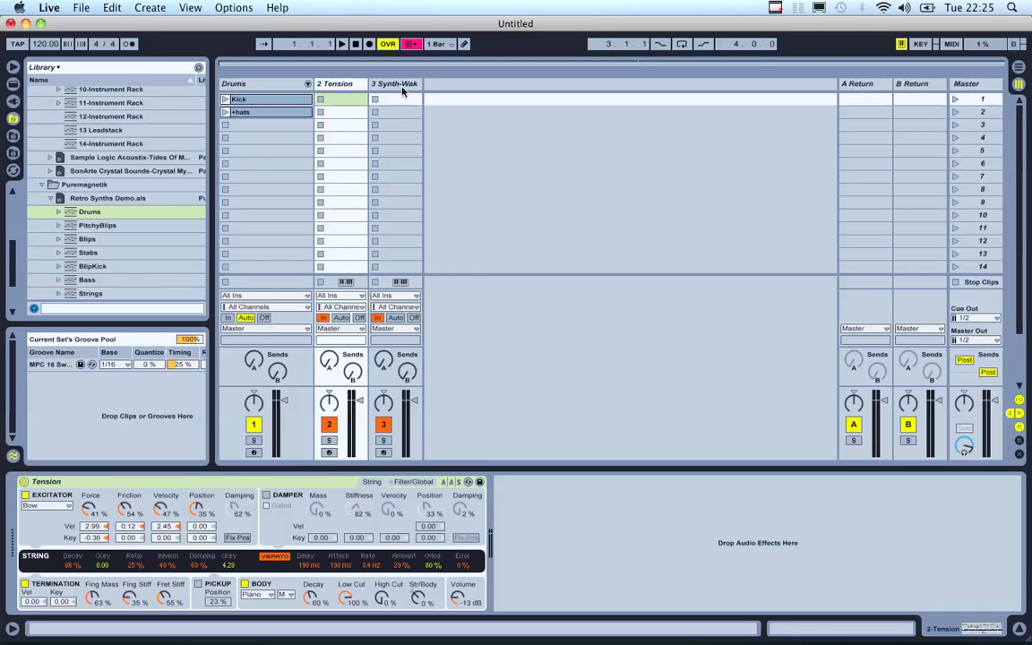
pyautogui.moveTo(376, 102)
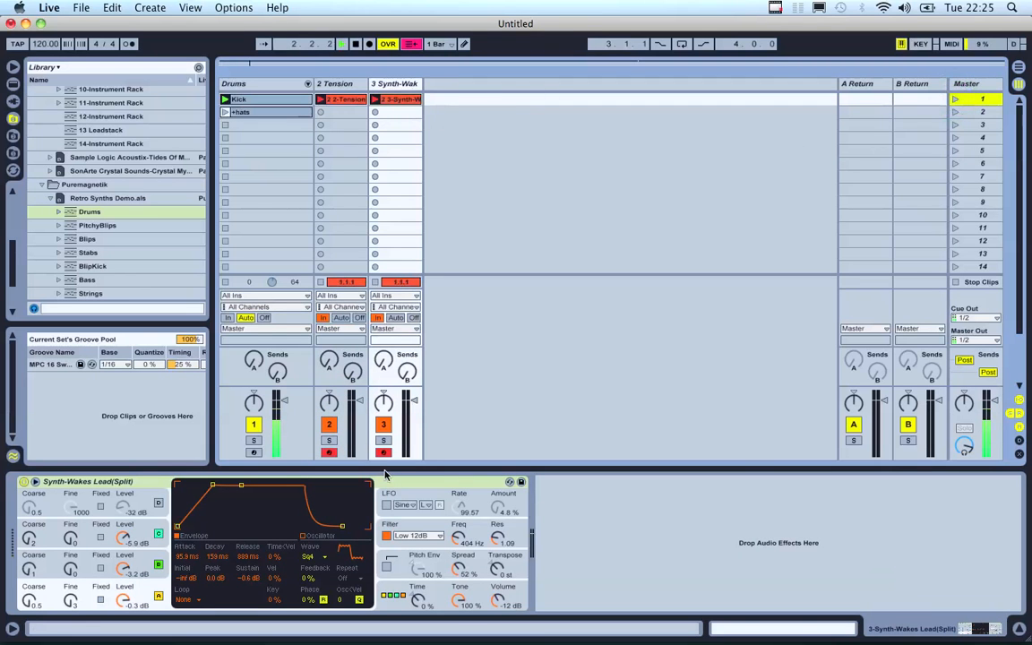
# Disarm Synth-Wakes and Tension to end recording, then select the new Tension clip
pyautogui.click(384, 451)
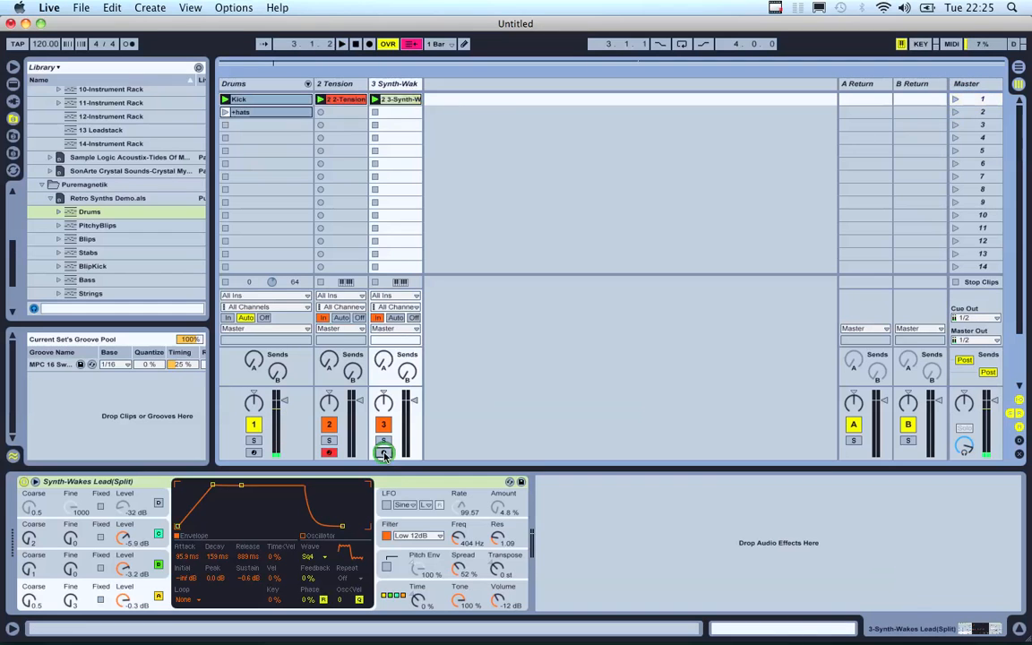
pyautogui.click(329, 424)
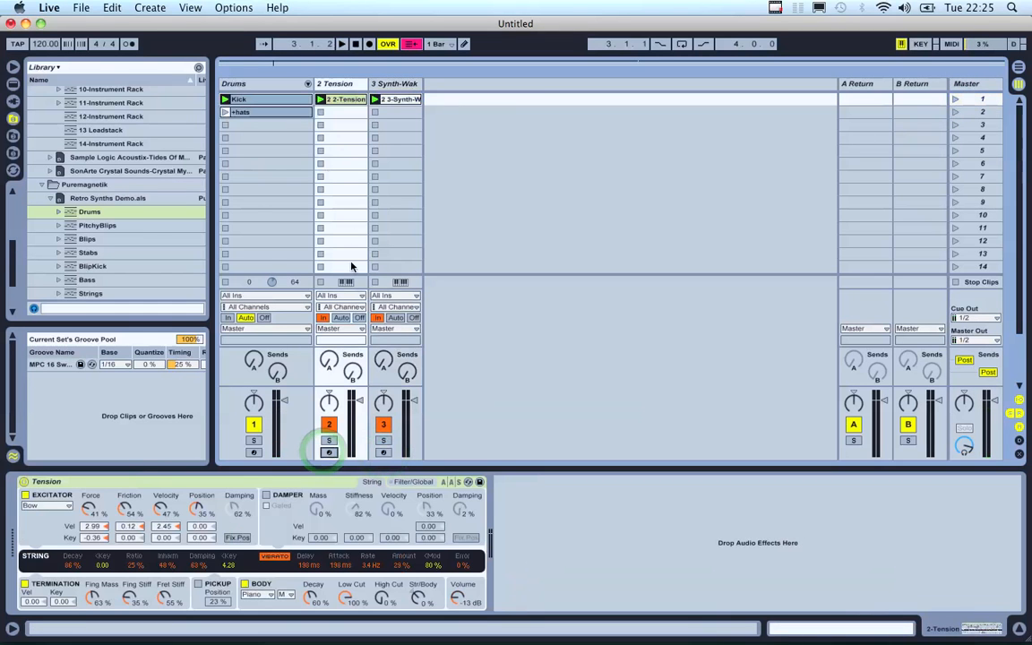
pyautogui.click(340, 98)
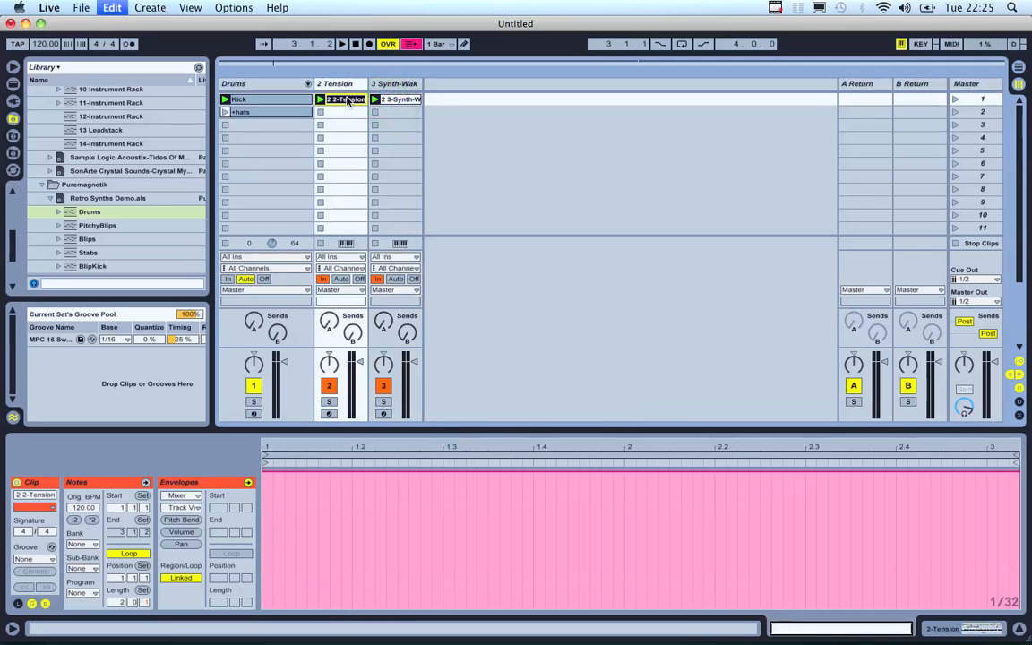
# Name both scene-1 clips On and show Tension's Mixer > Track Volume envelope
pyautogui.click(397, 99)
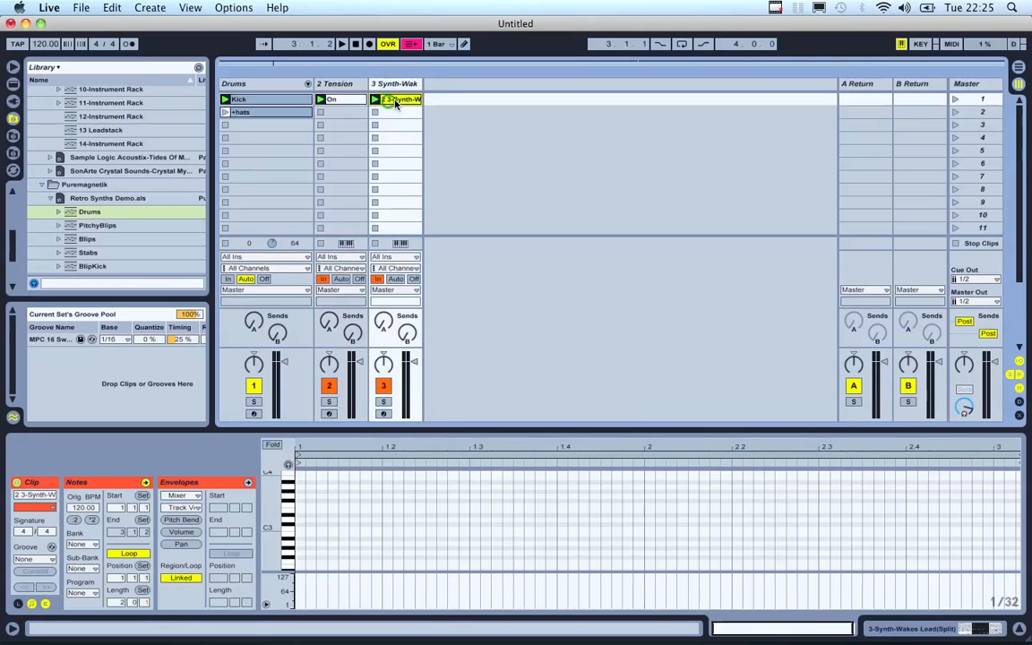
pyautogui.click(394, 111)
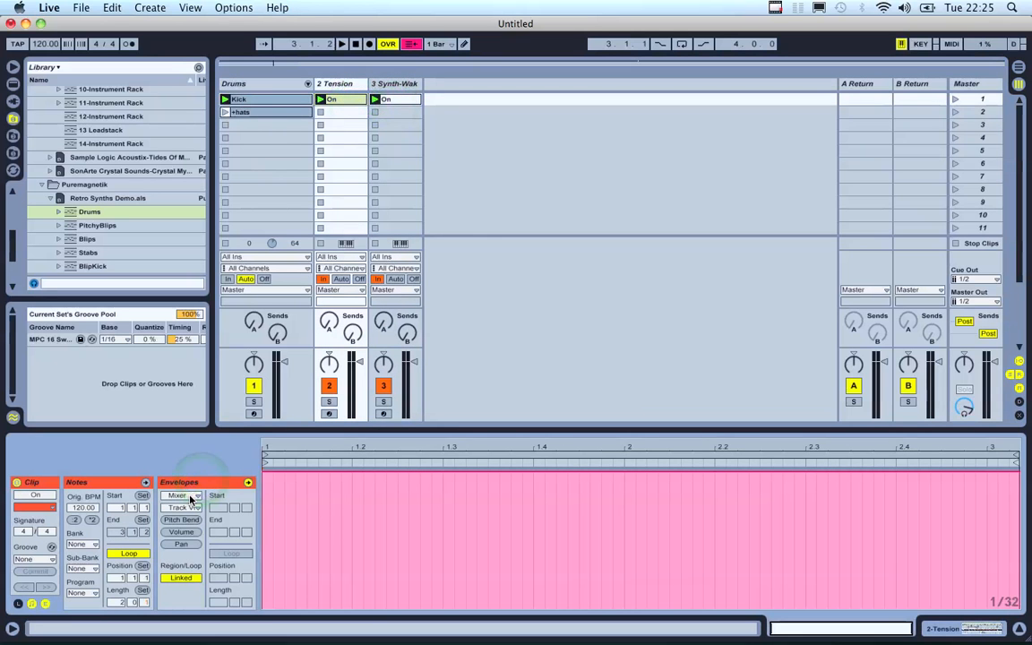
pyautogui.click(181, 495)
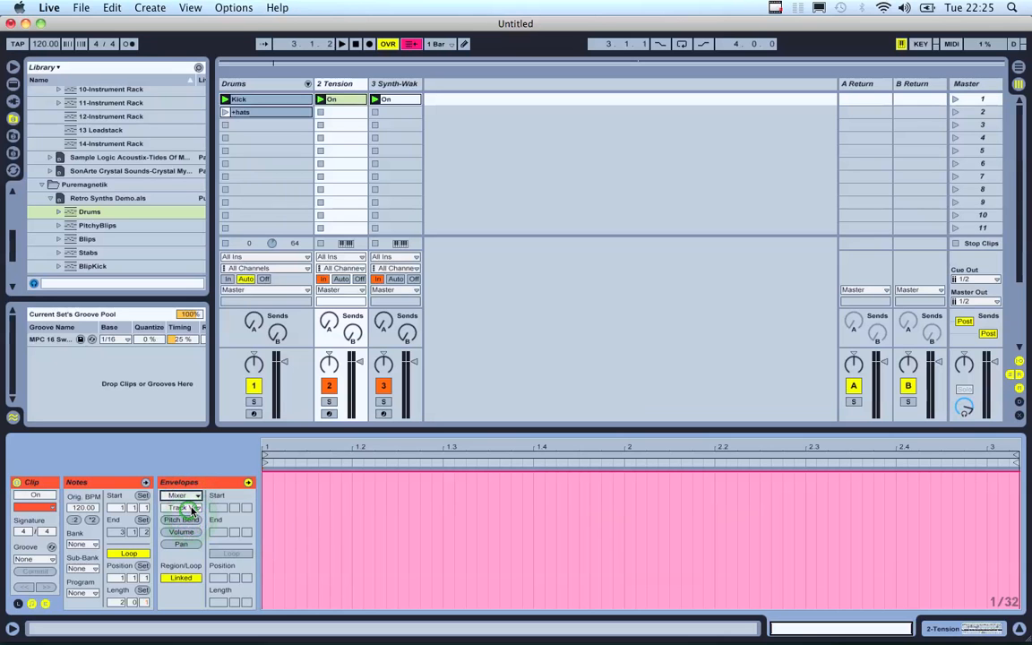
pyautogui.click(182, 508)
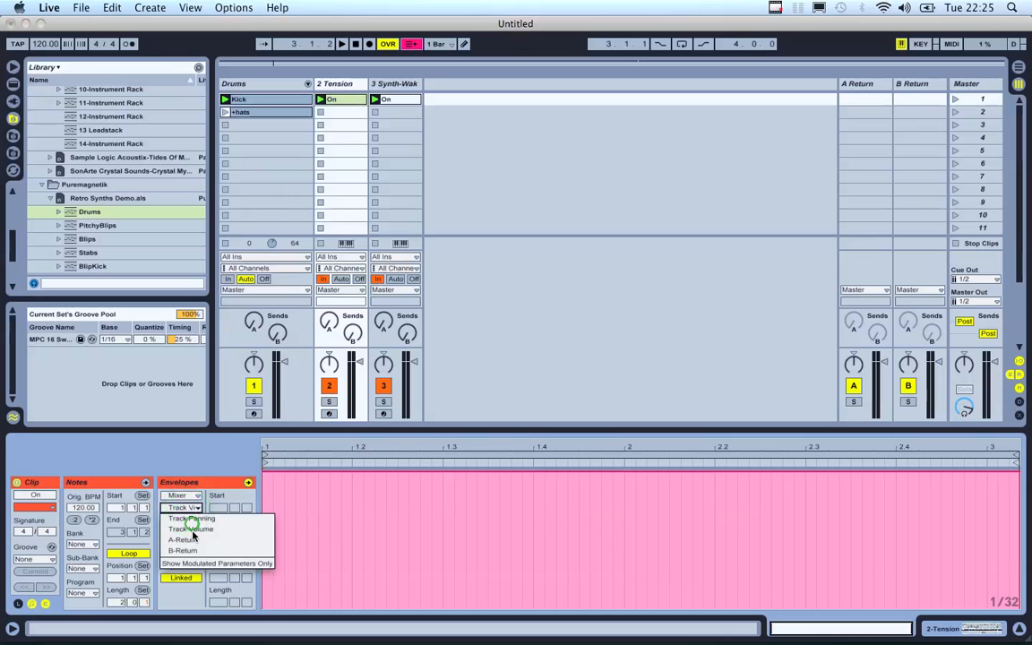
pyautogui.click(190, 528)
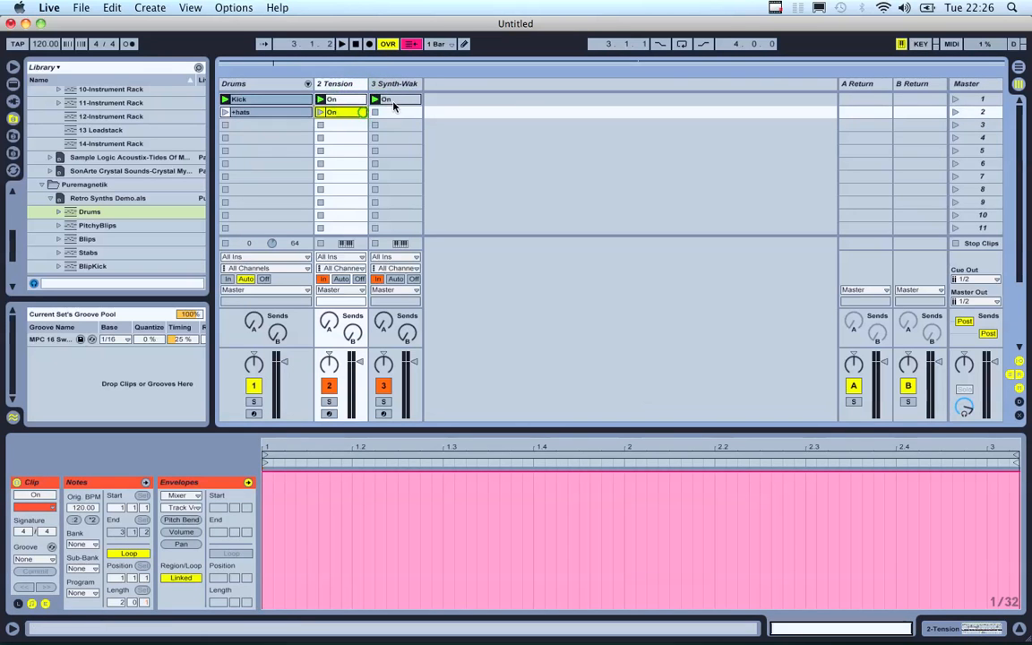
# Copy the On clips into scene 2 and lower the Tension copy's Track Volume envelope
pyautogui.click(394, 112)
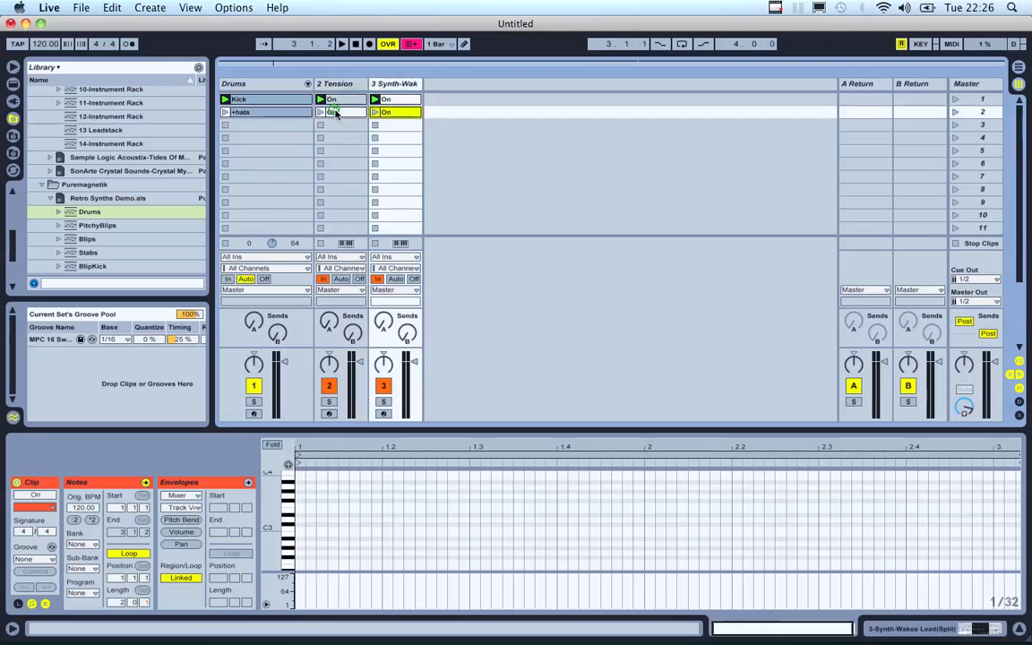
pyautogui.click(338, 111)
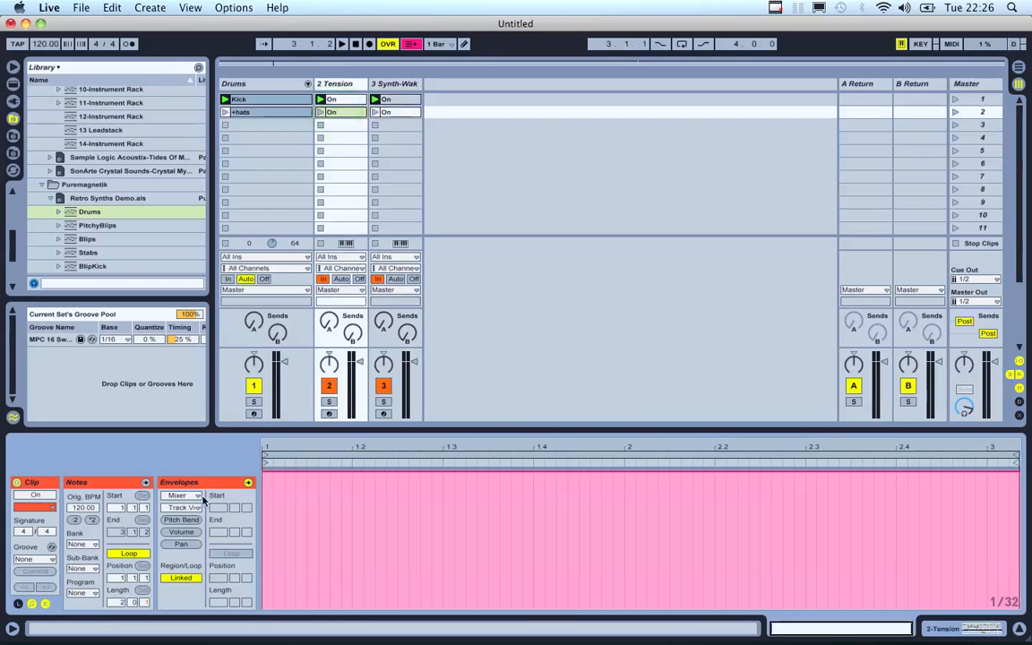
pyautogui.click(183, 495)
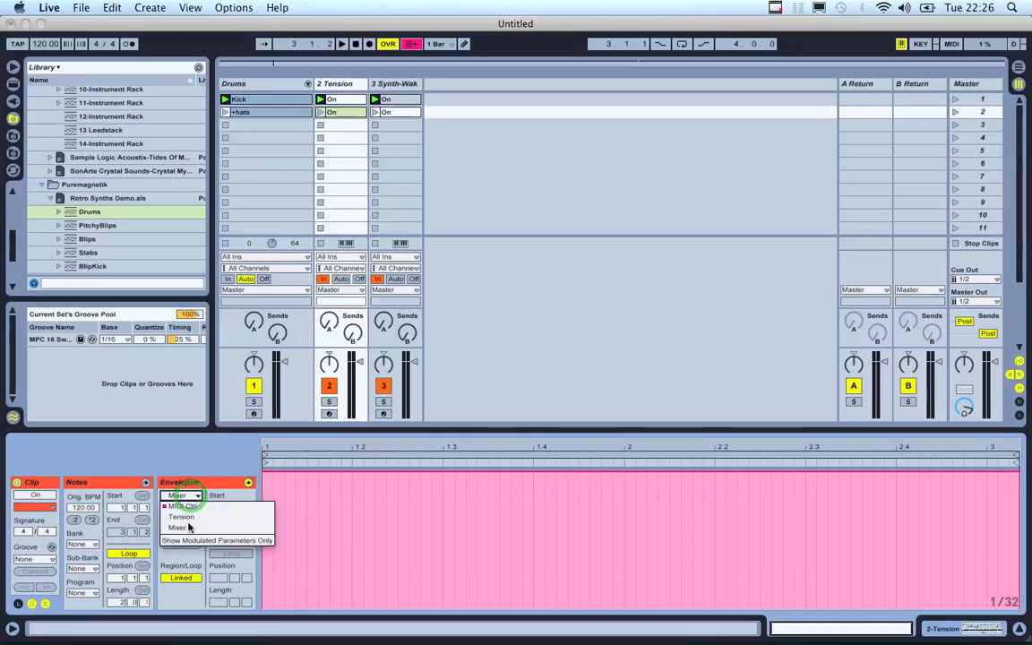
pyautogui.click(181, 527)
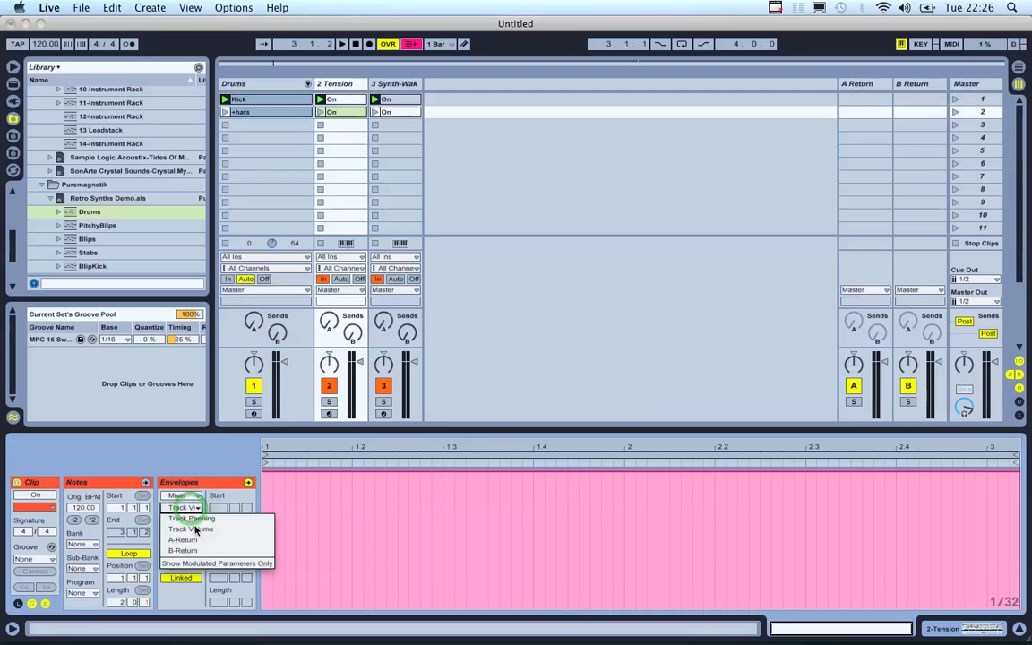
pyautogui.click(191, 518)
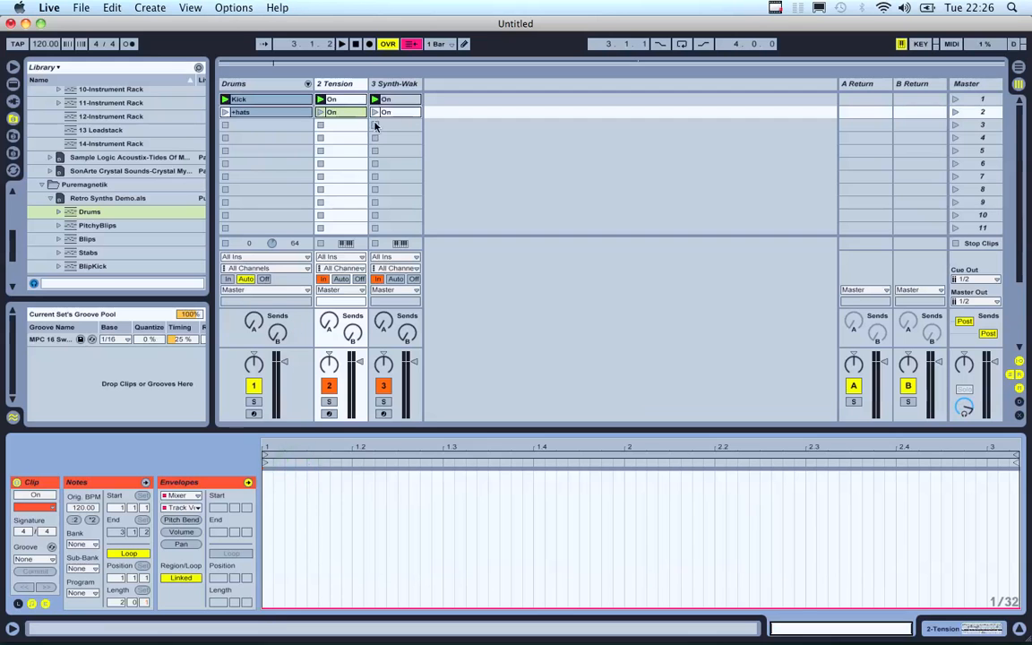
pyautogui.click(394, 111)
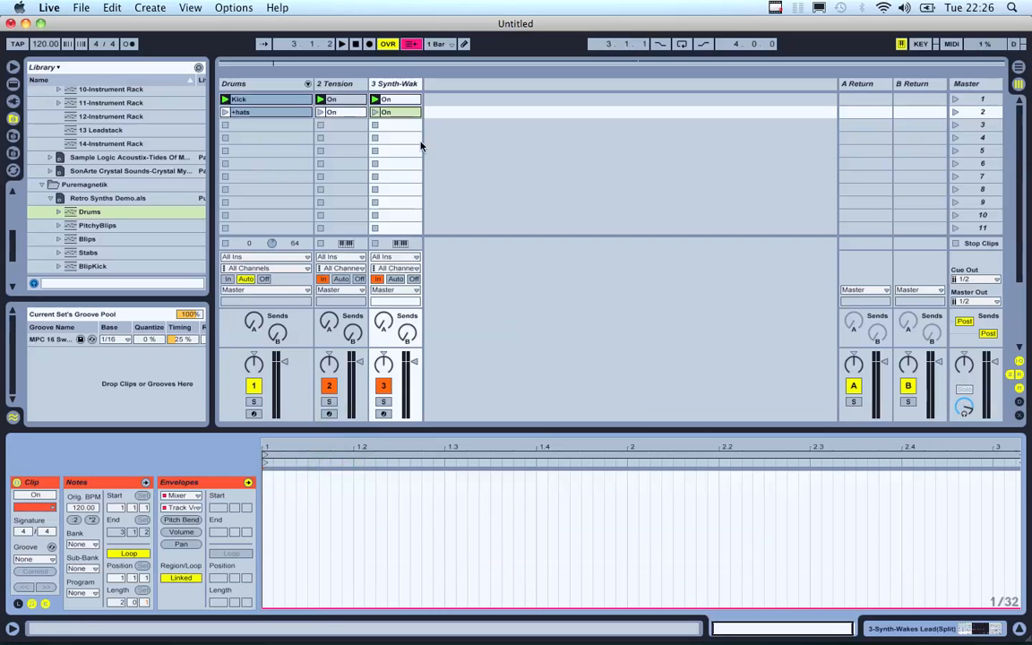
# Name the scene-2 clips Off and swap Synth-Wakes' Off and On clips between scenes
pyautogui.click(329, 112)
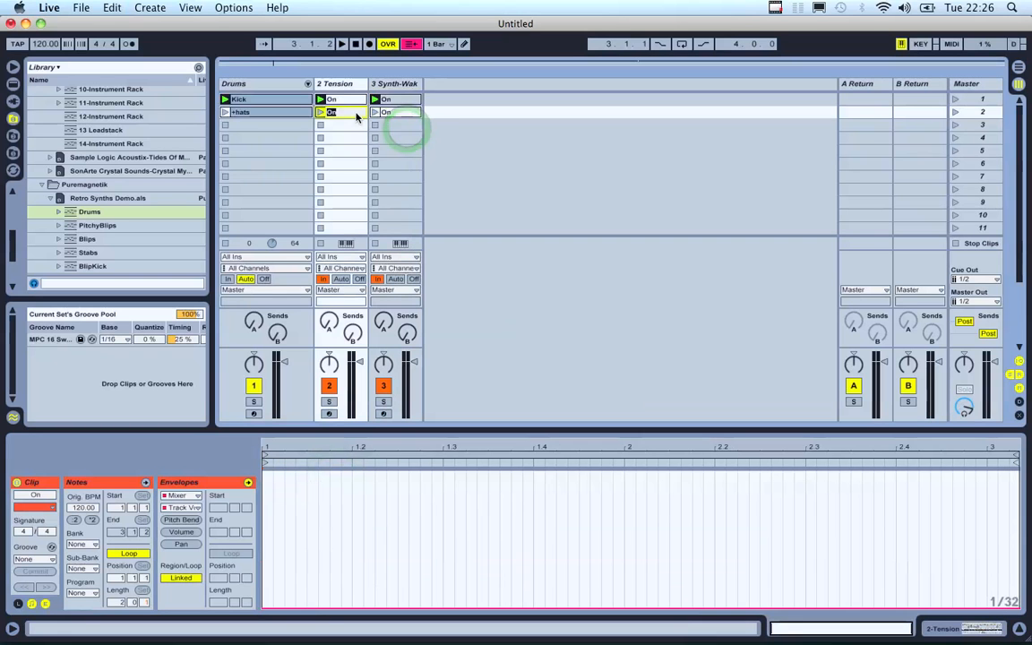
pyautogui.click(331, 111)
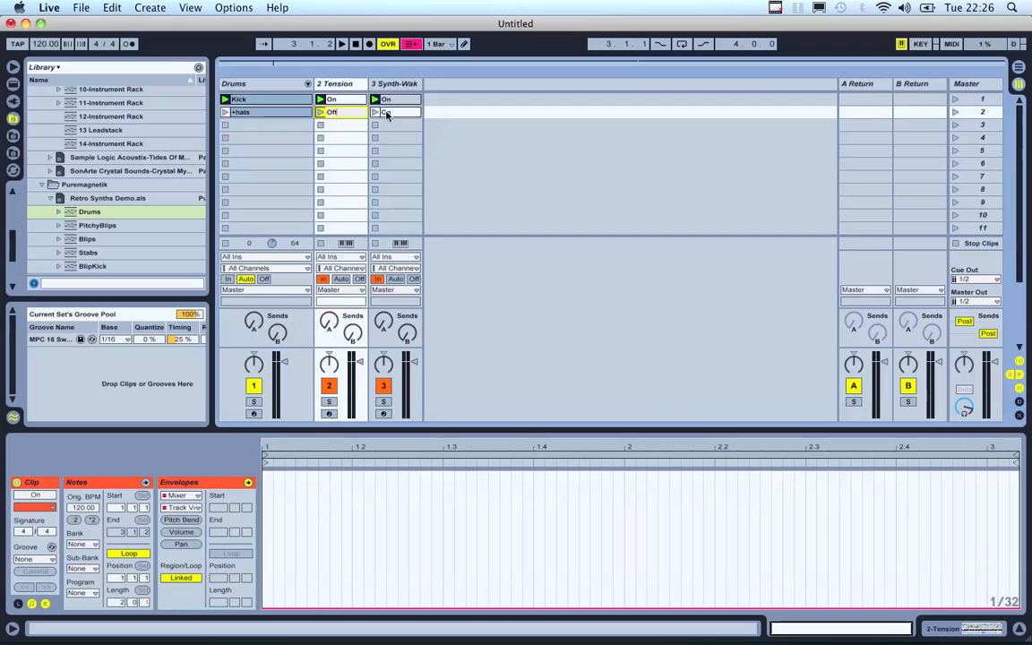
pyautogui.click(394, 111)
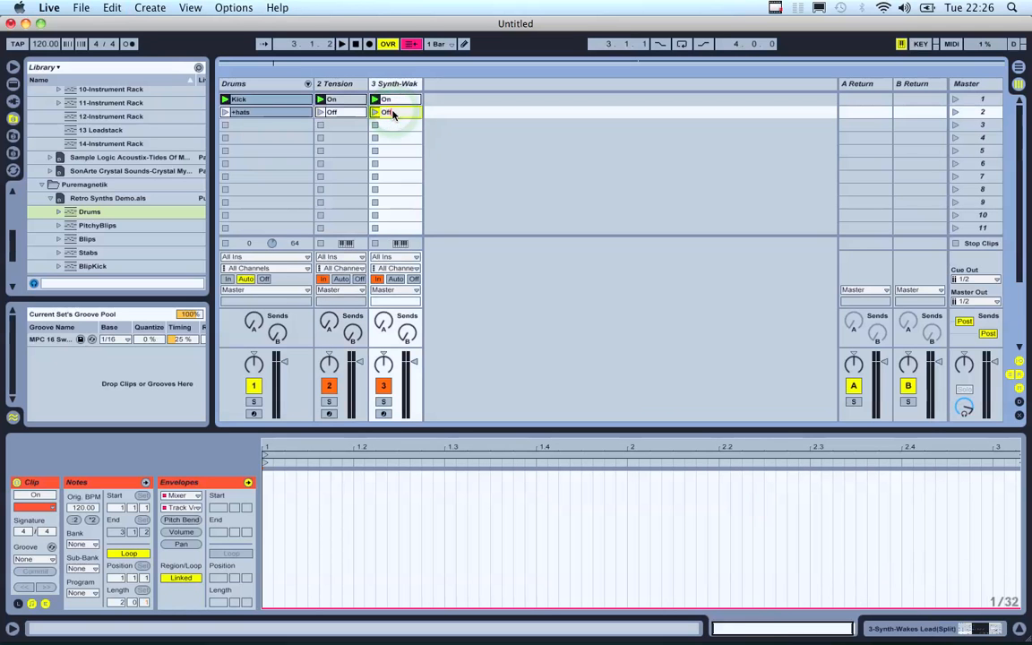
pyautogui.click(376, 124)
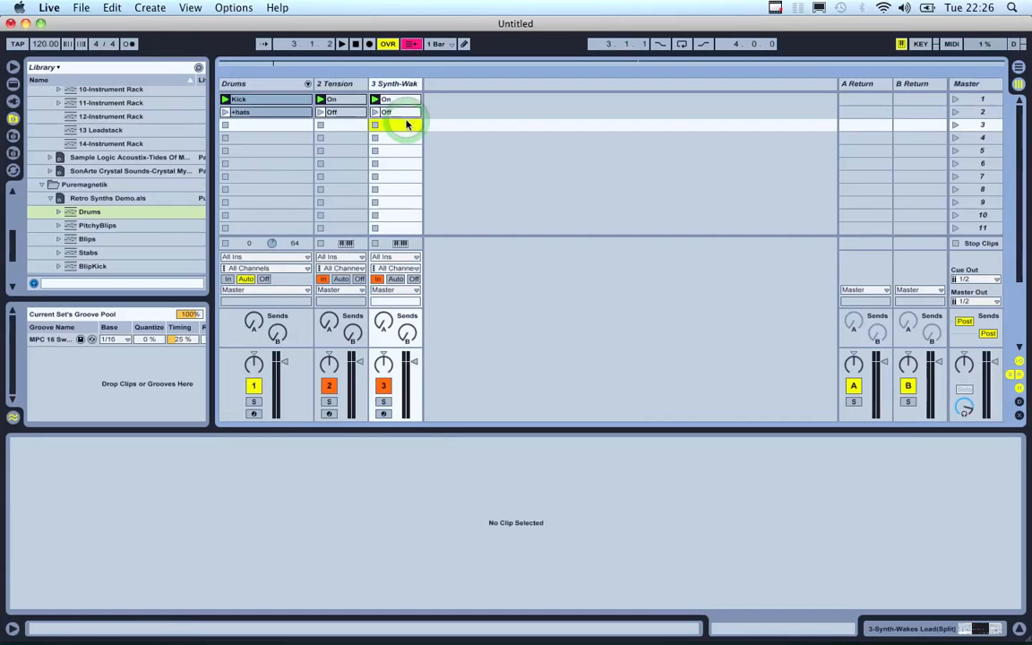
pyautogui.click(394, 124)
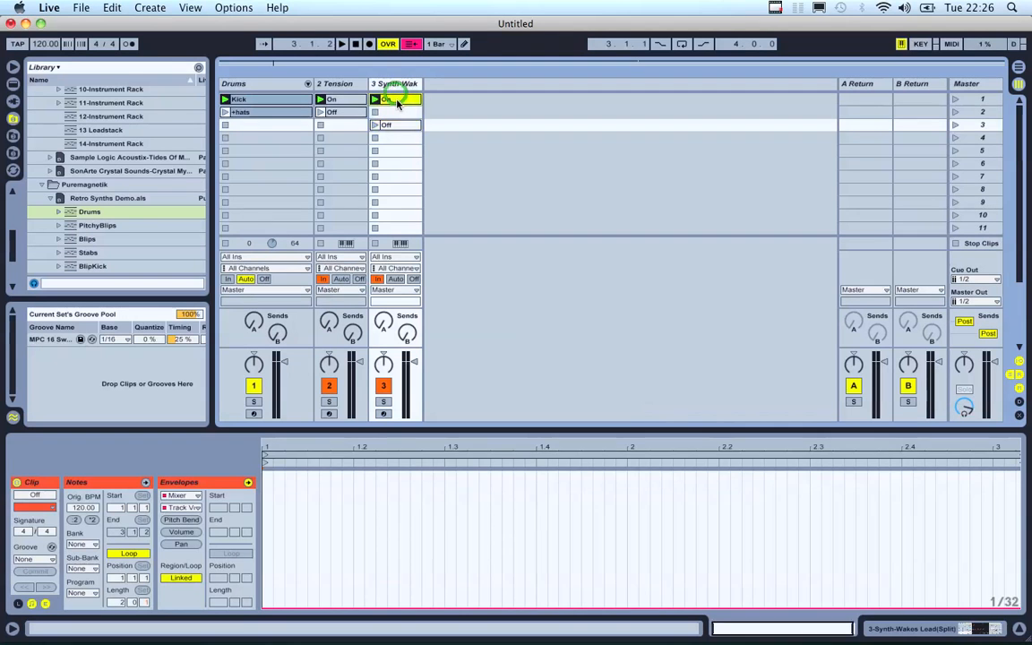
pyautogui.click(376, 111)
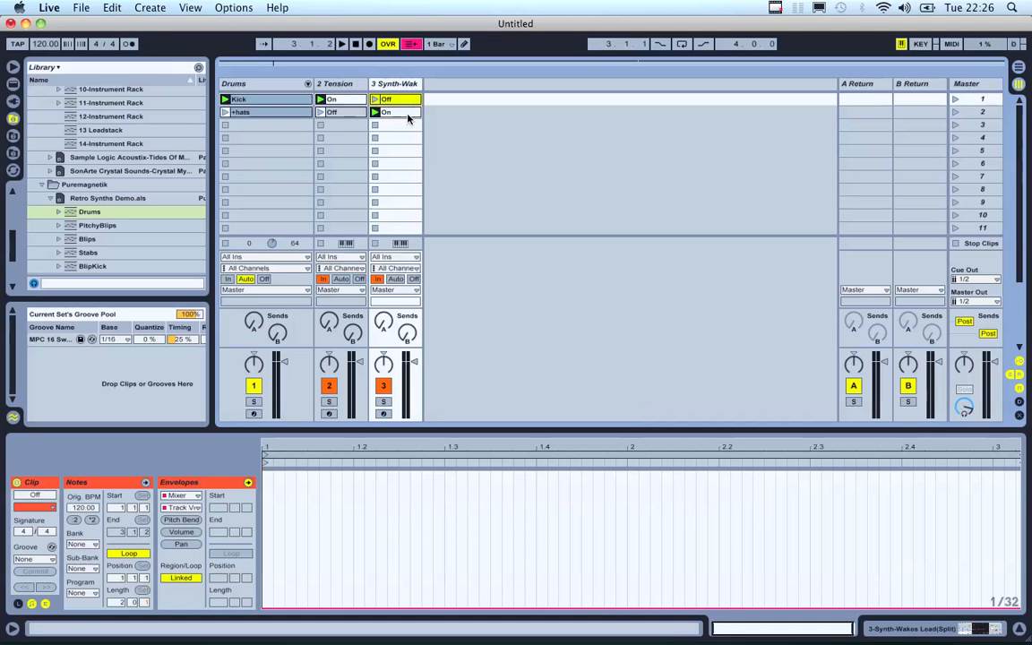
pyautogui.moveTo(941, 135)
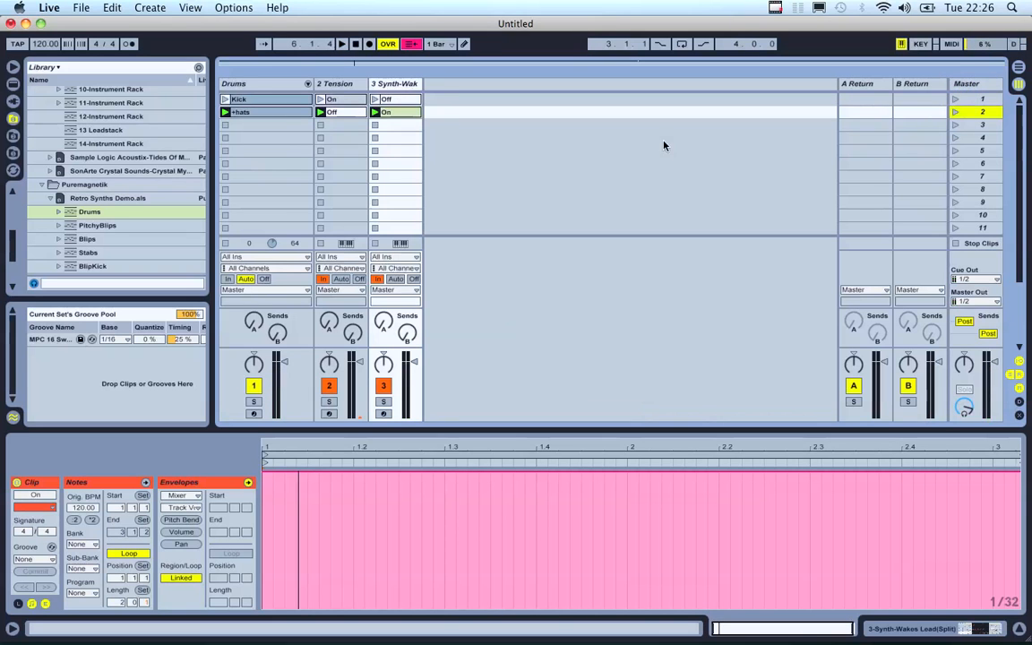
pyautogui.moveTo(538, 128)
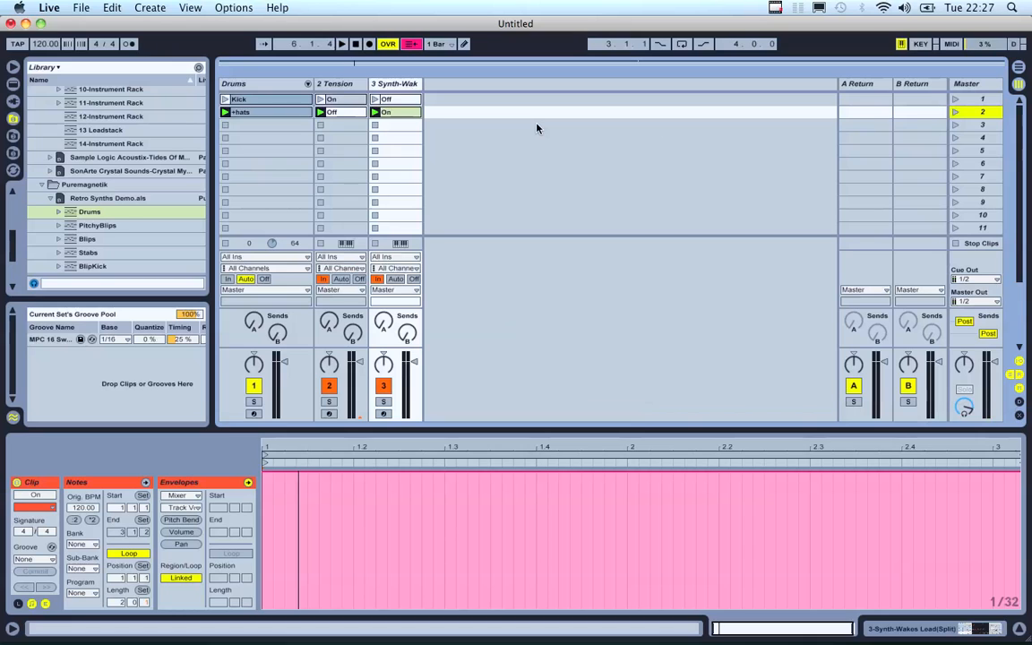